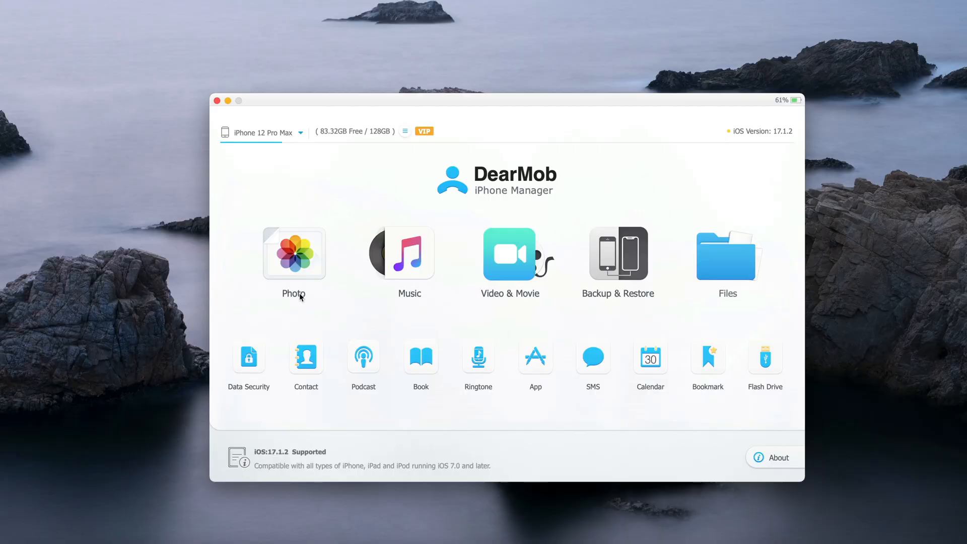
Open Photo Transfer to show the iPhone 12 Pro Max's 249 camera roll photos
left_click(293, 253)
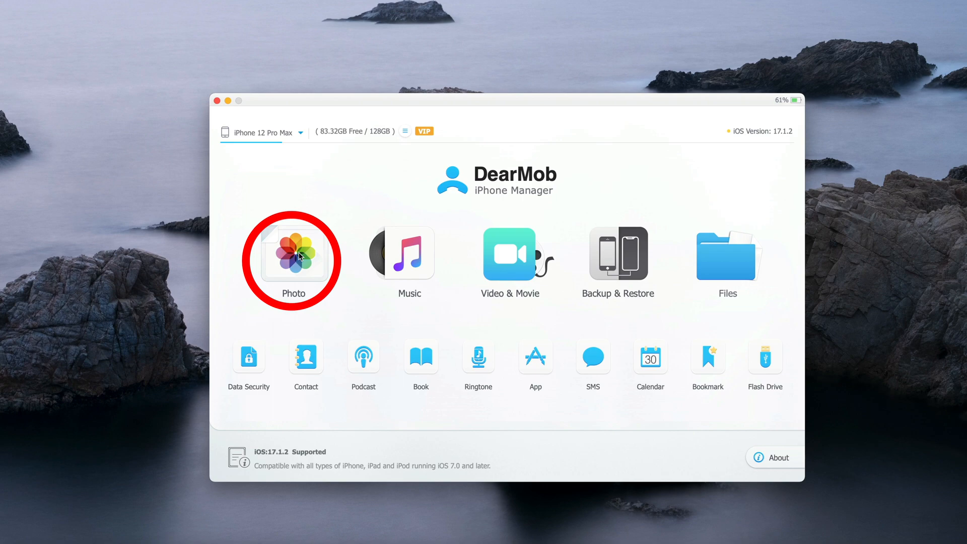
left_click(294, 252)
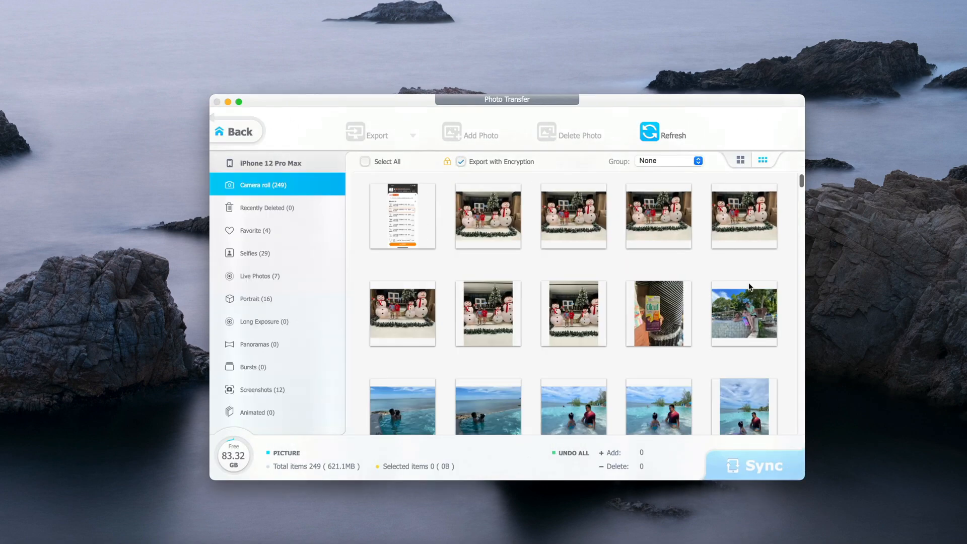
mouse_move(767, 223)
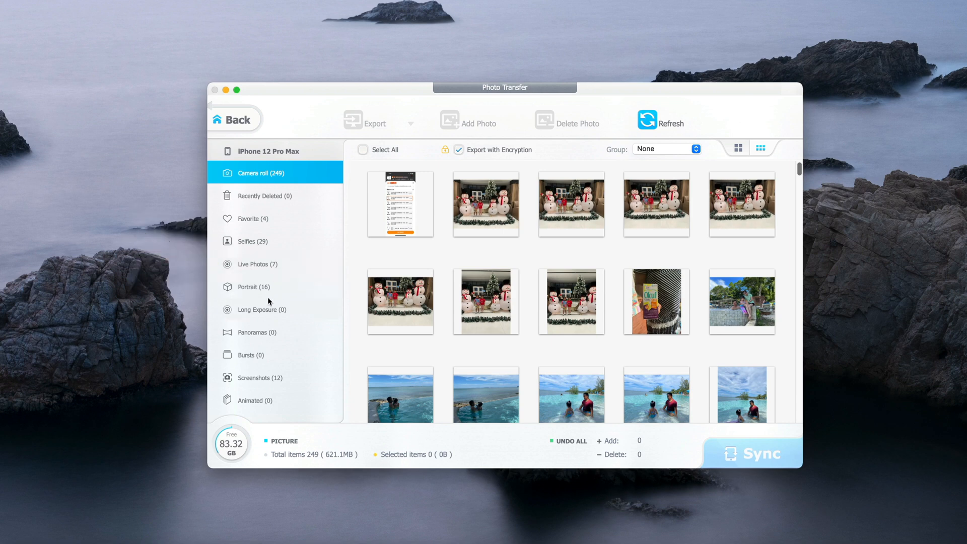
mouse_move(273, 316)
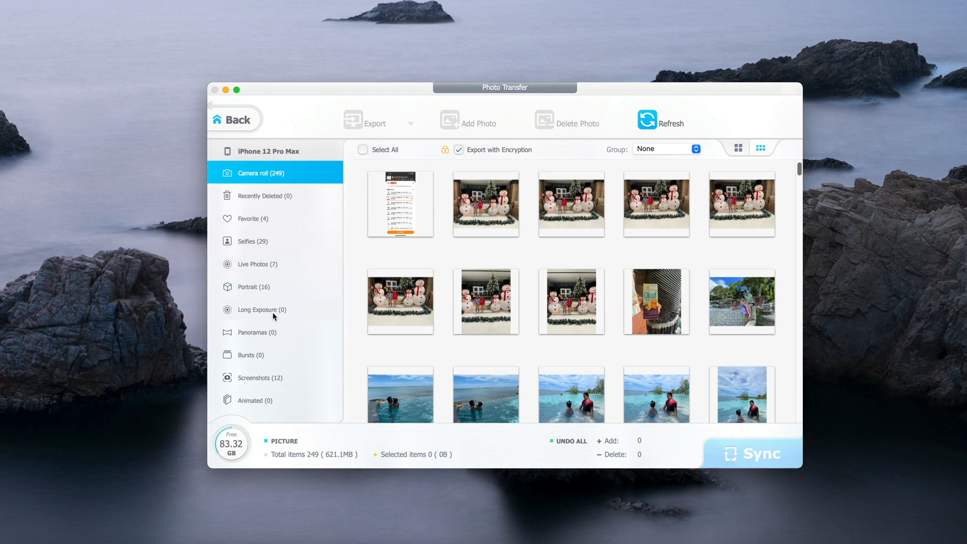
mouse_move(268, 394)
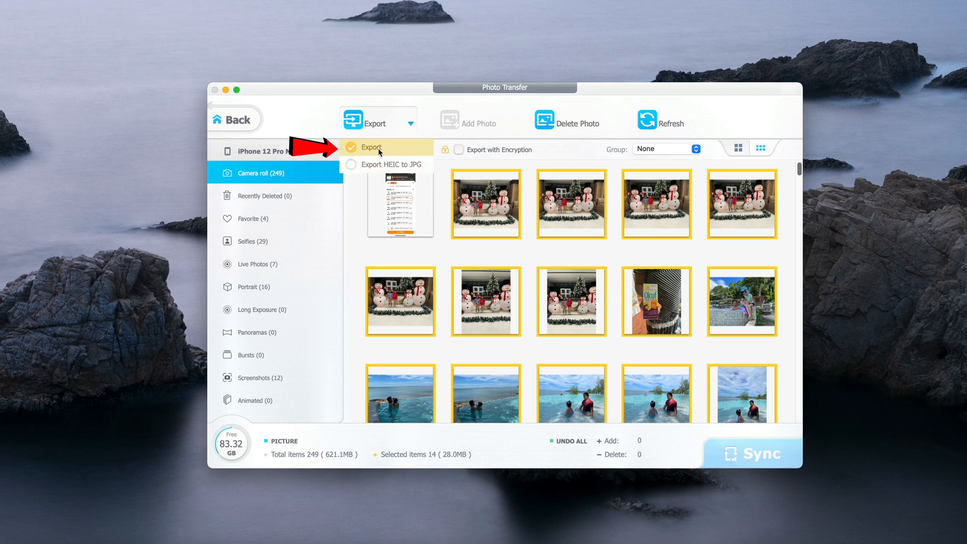
mouse_move(399, 153)
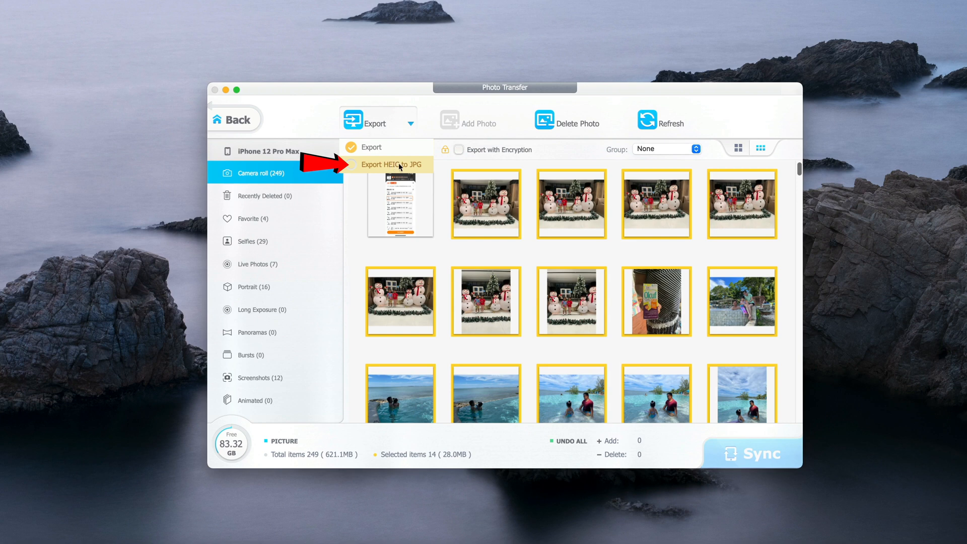
mouse_move(422, 170)
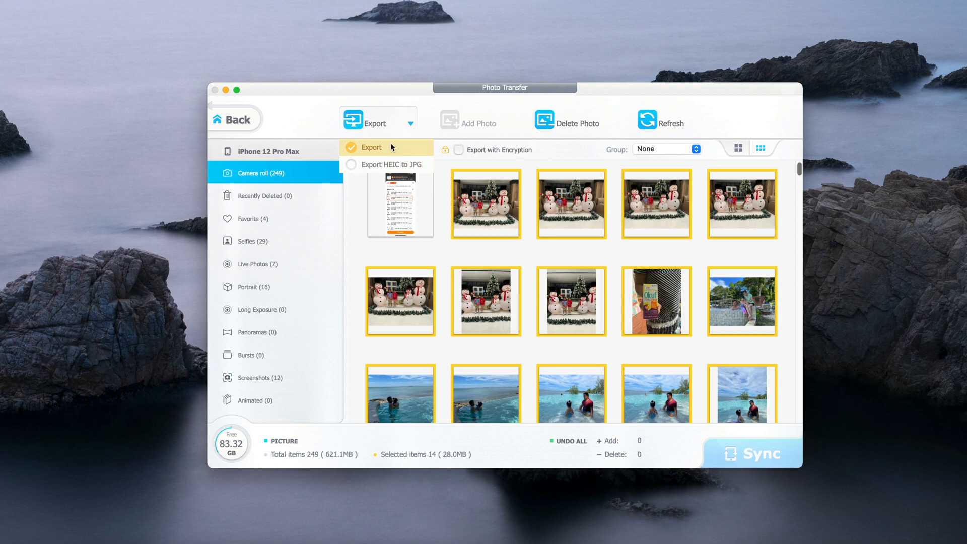
mouse_move(406, 153)
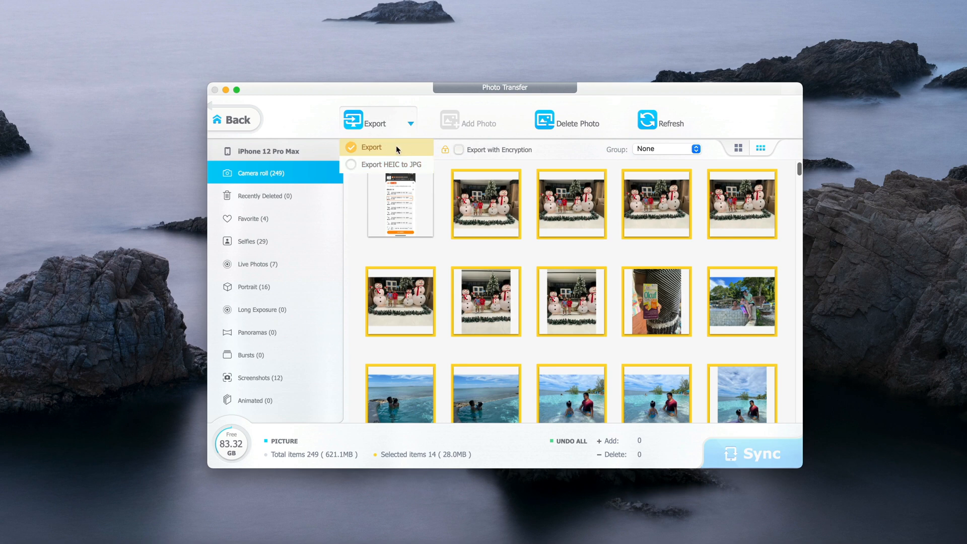
Export the 14 selected photos as originals (28 MB) to the Photo folder
left_click(372, 148)
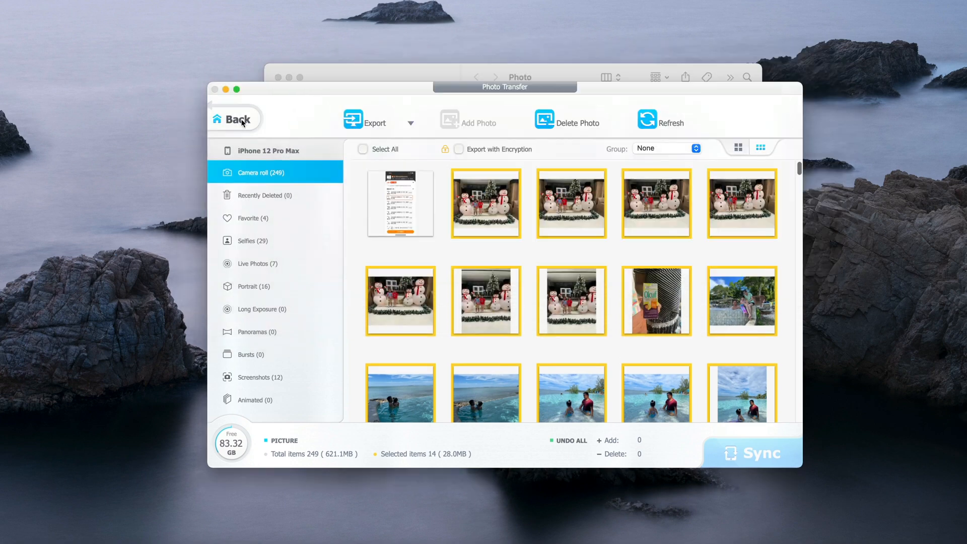
Go back, switch to the iPhone 8 Plus and open its 774-item photo library
left_click(235, 118)
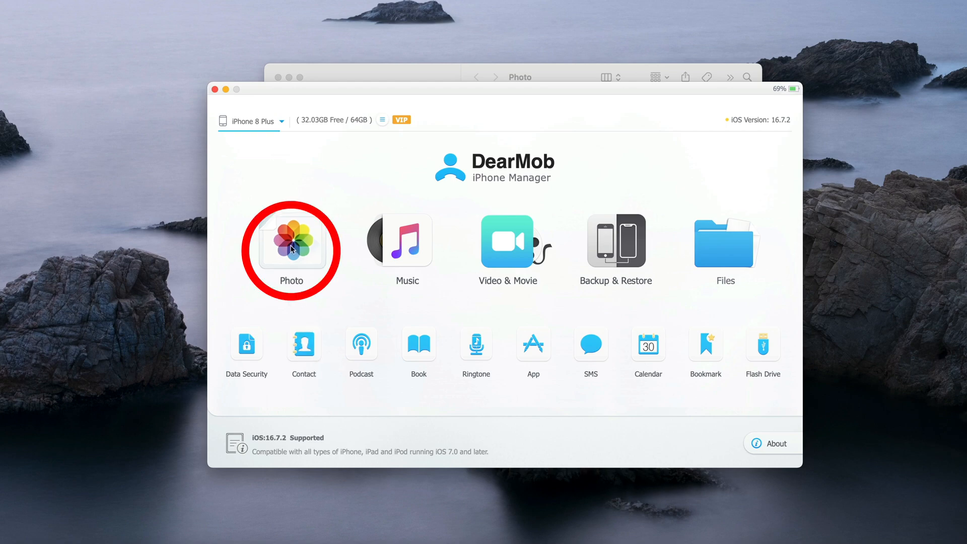
left_click(291, 238)
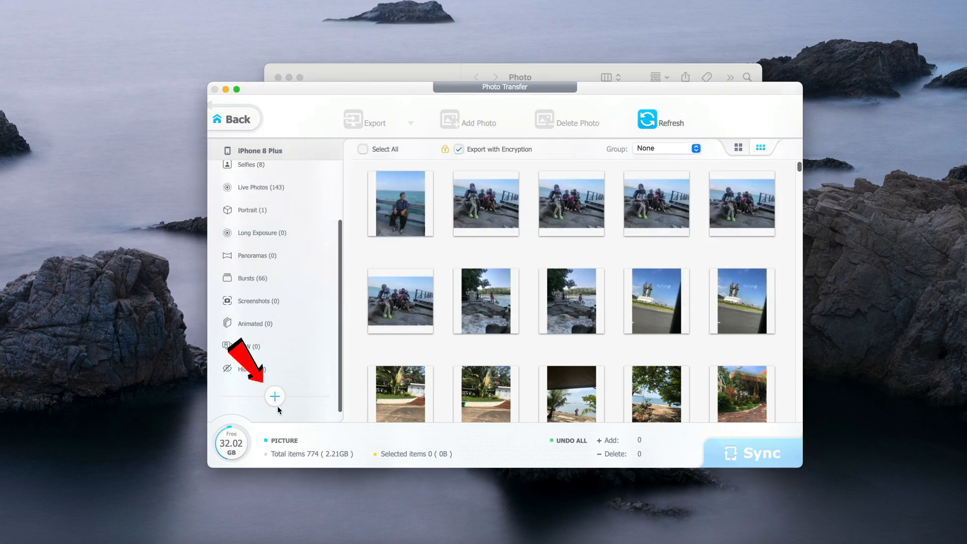
Add a new album named 'Best Selected Photos' on the iPhone 8 Plus
left_click(275, 396)
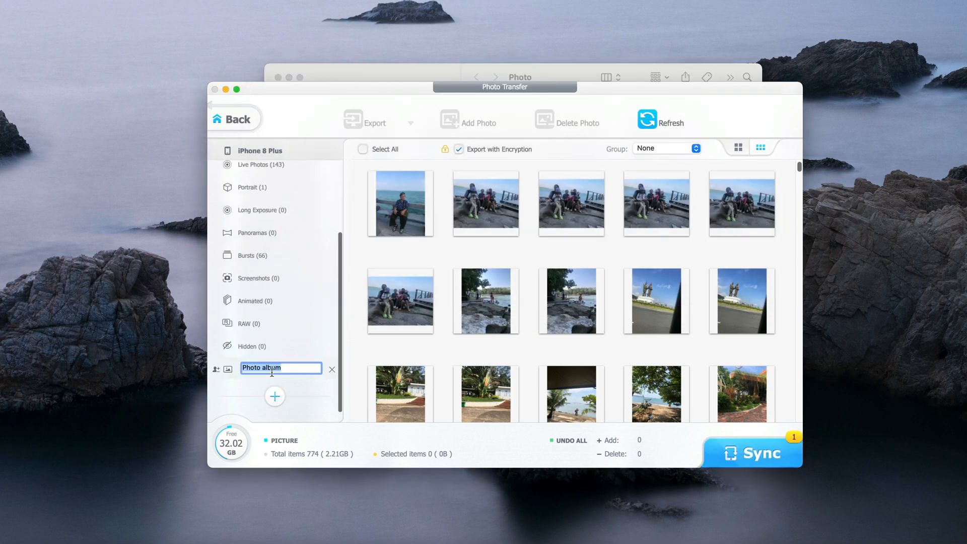
type("Best Selected")
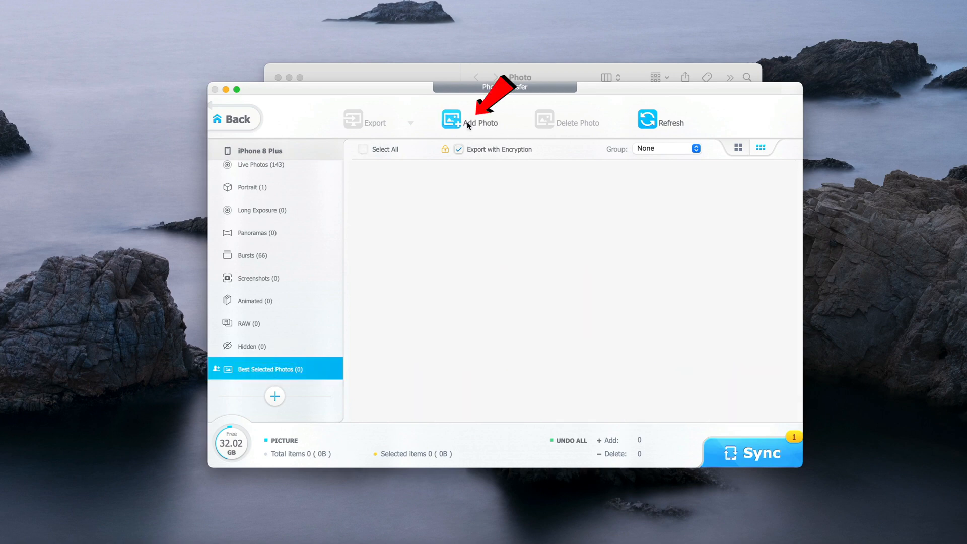
Add all 14 HEIC files from the Photo folder to the Best Selected Photos album
left_click(480, 122)
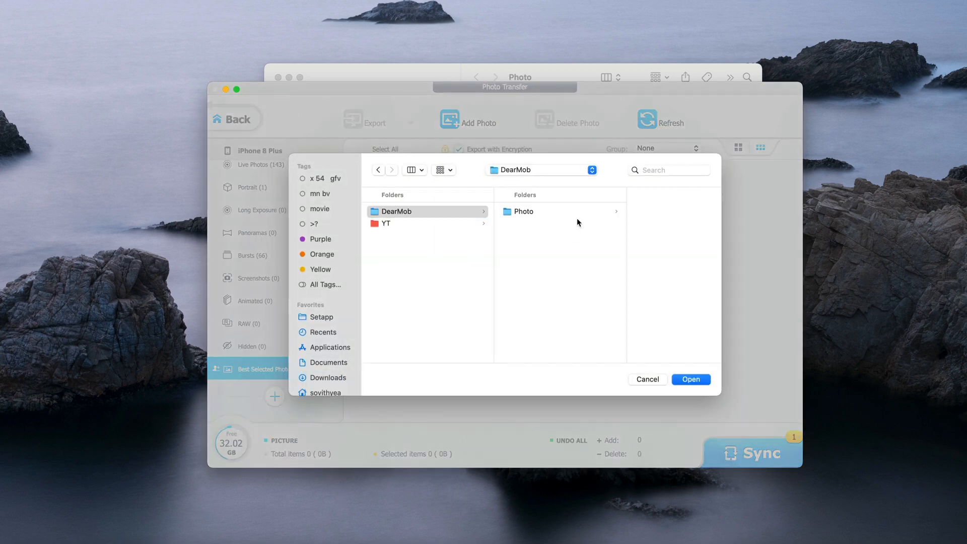
double_click(523, 211)
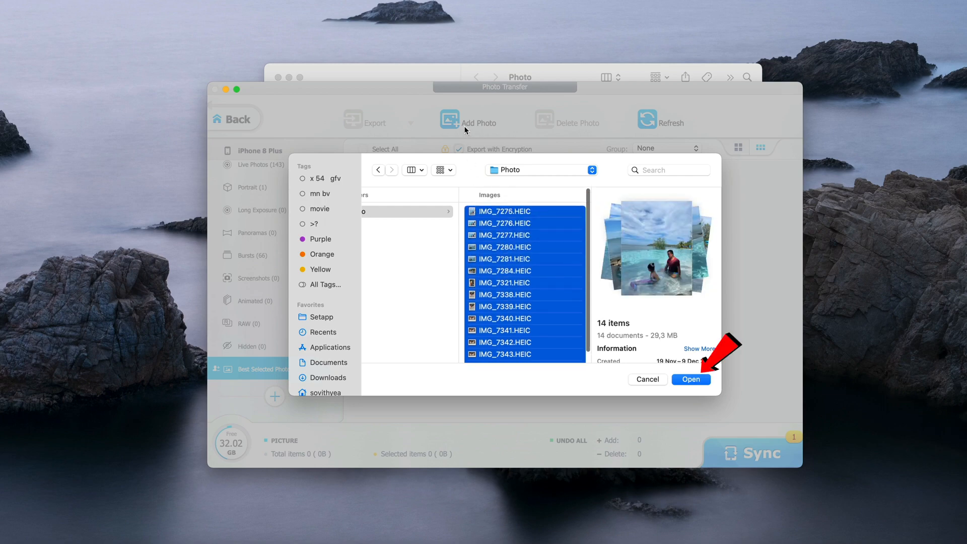
left_click(690, 380)
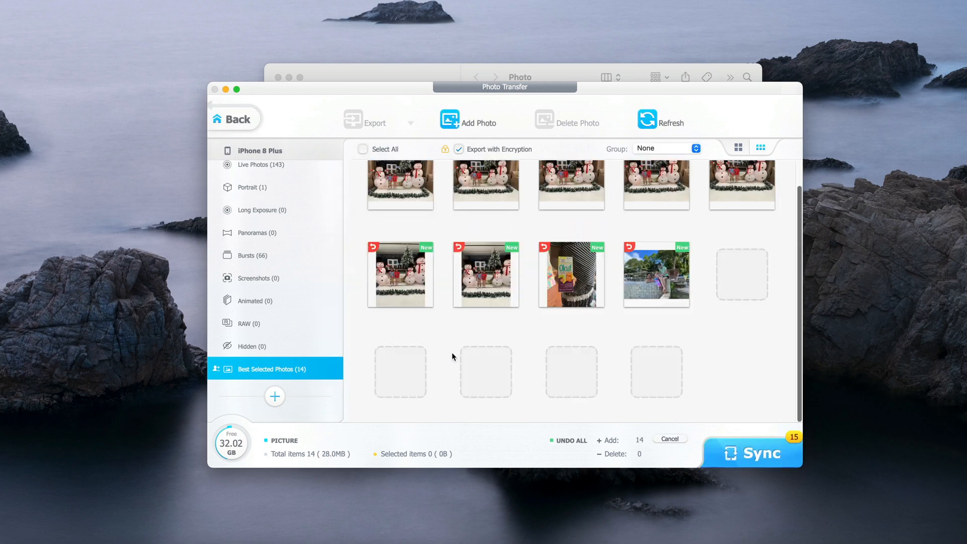
Sync the pending album photos to the iPhone 8 Plus until 15 items succeed
scroll("down", 3)
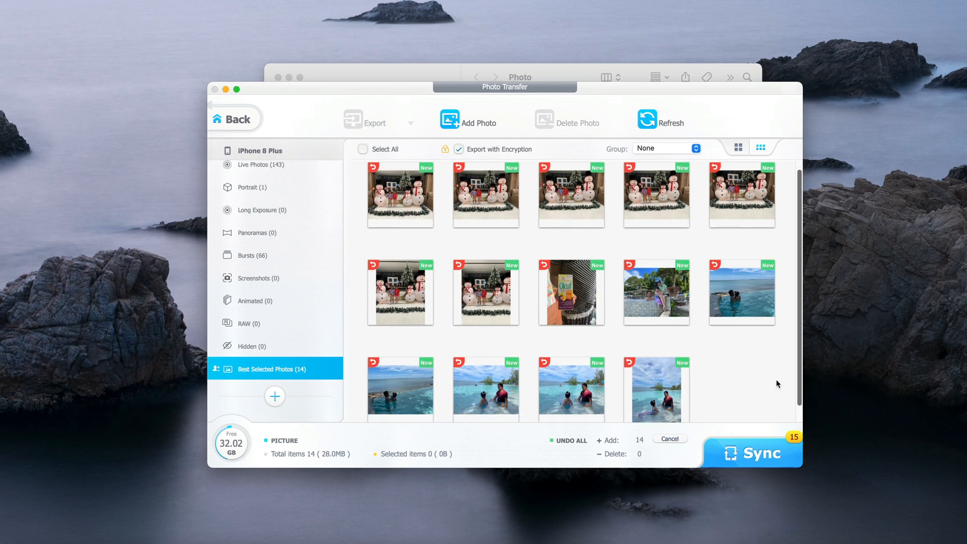
scroll("down", 3)
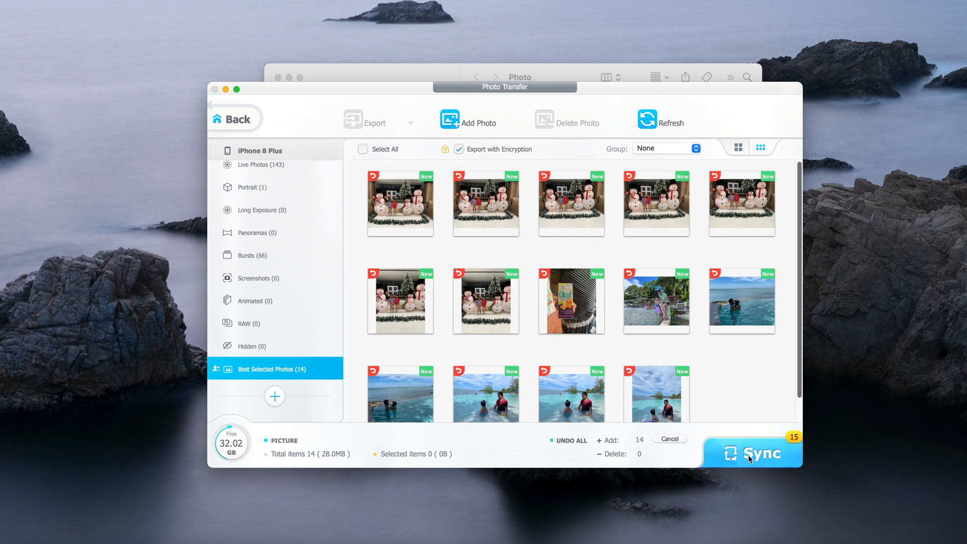
left_click(760, 452)
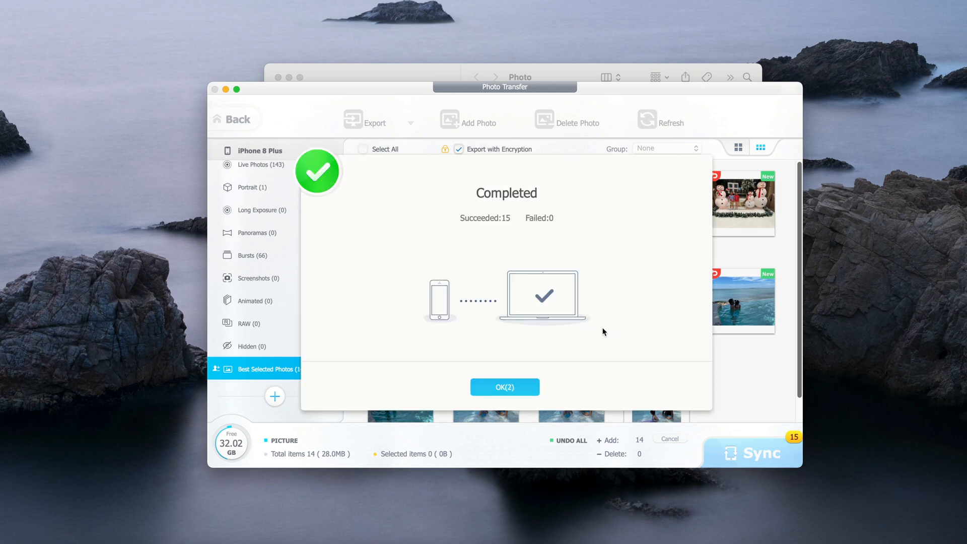
Dismiss the sync Completed dialog and return to the home screen
left_click(505, 387)
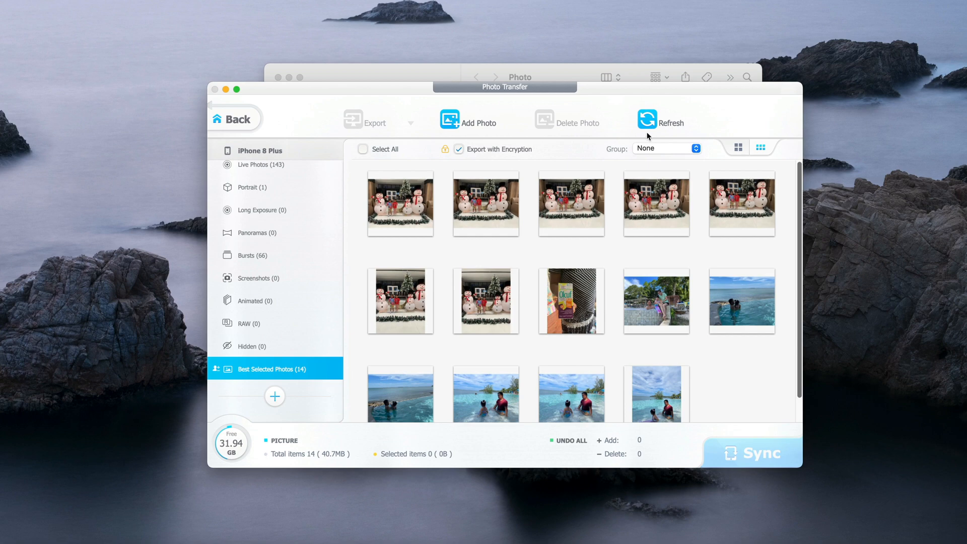
mouse_move(561, 332)
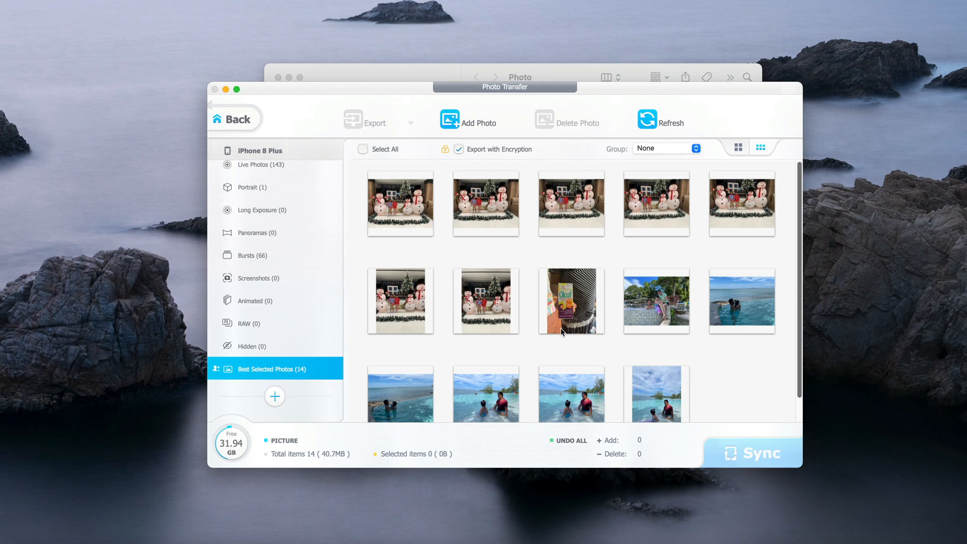
left_click(233, 118)
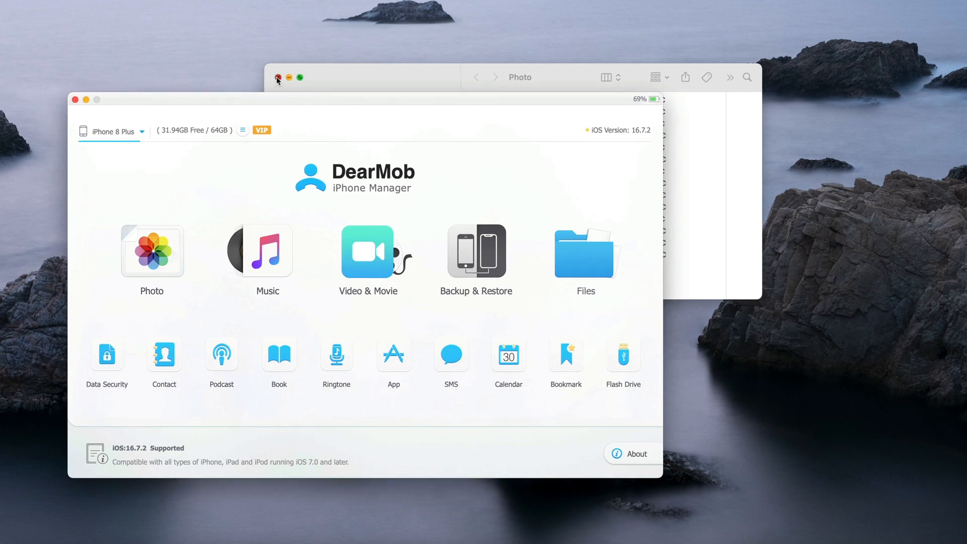
Close the Photo folder window and open a photo in the mirrored iPhone's Best Selected Photos album
left_click(278, 77)
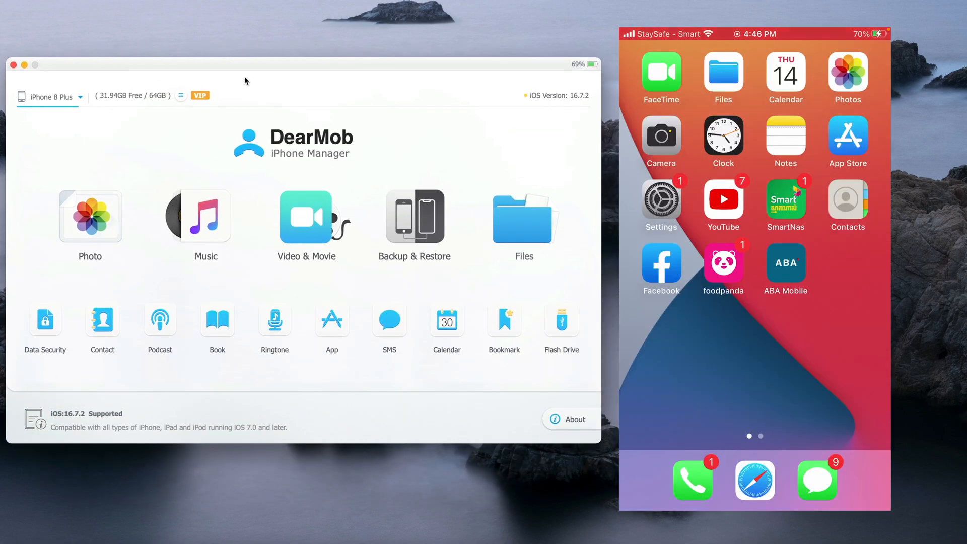
left_click(847, 74)
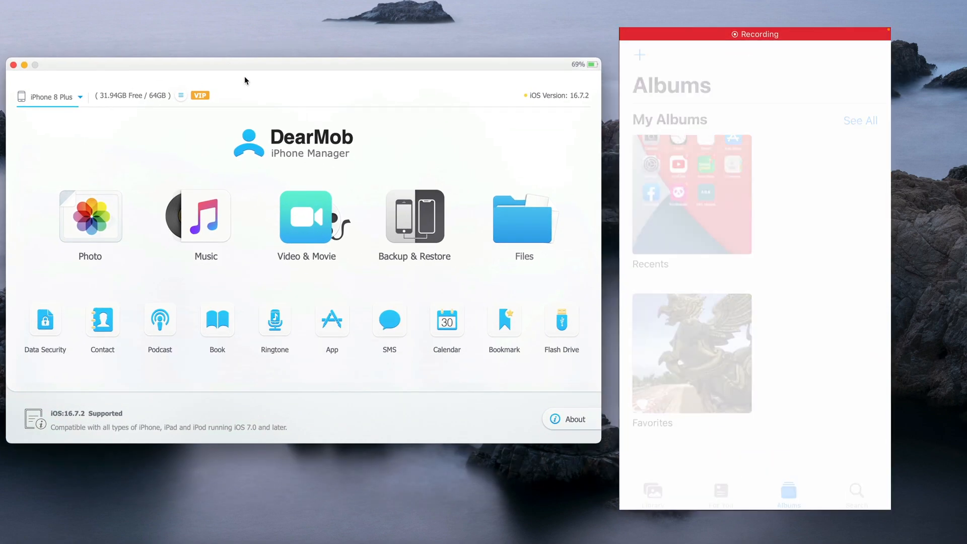
scroll("down", 3)
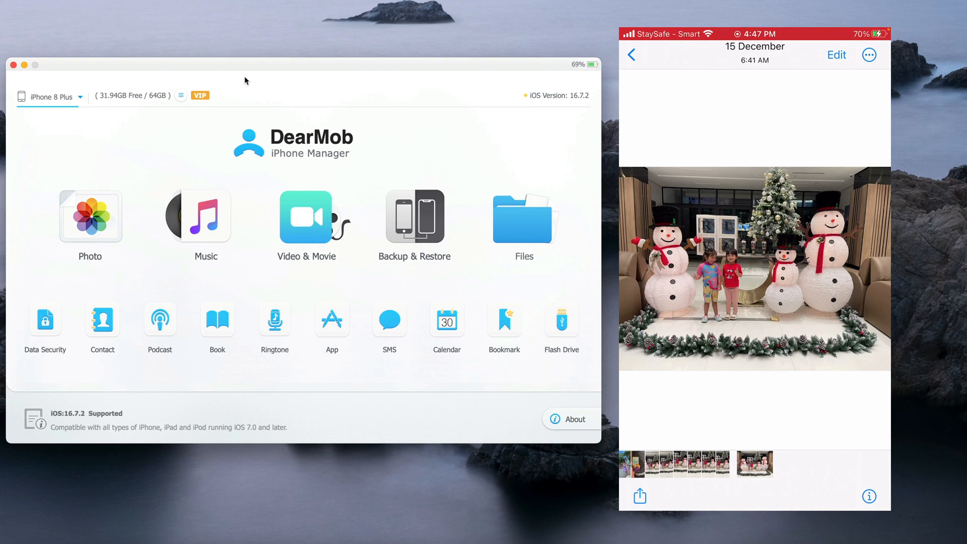
left_click(630, 55)
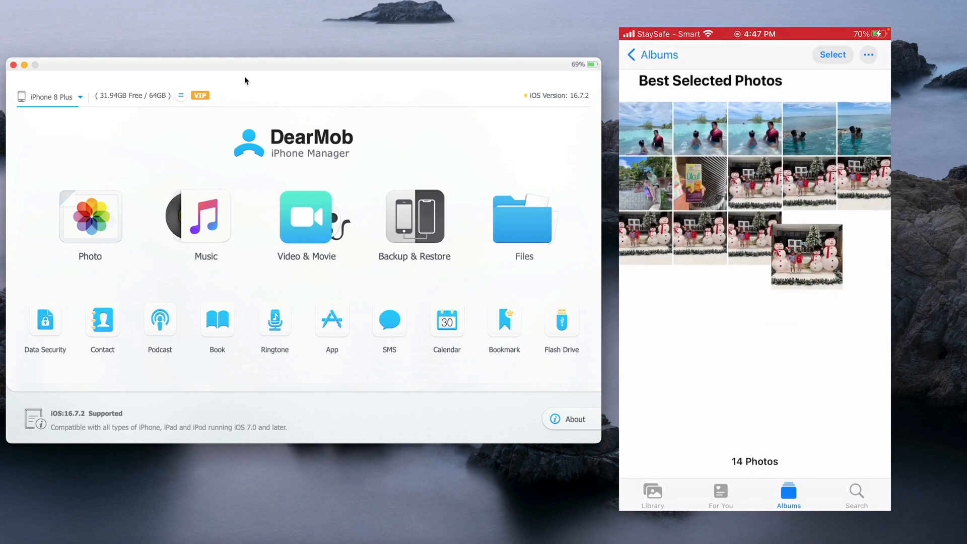
left_click(807, 255)
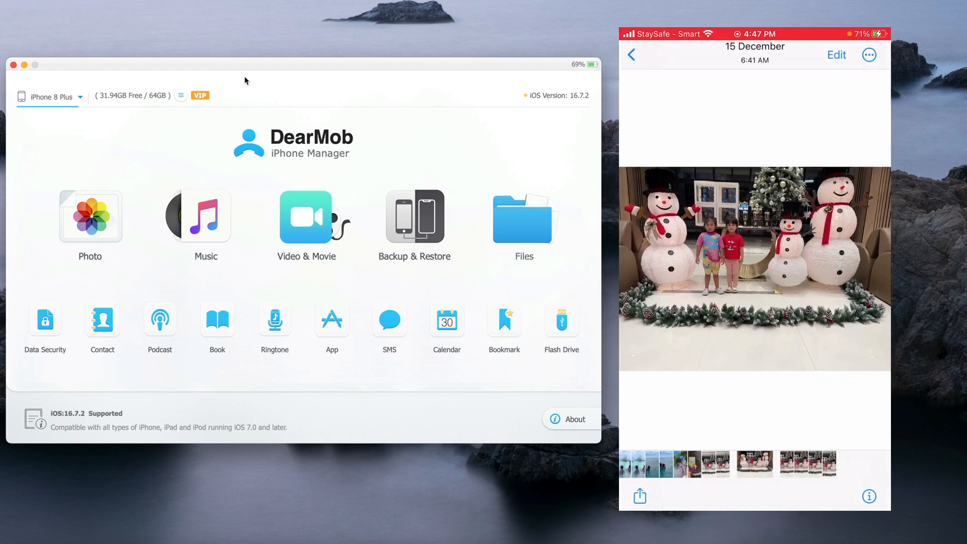
left_click(631, 55)
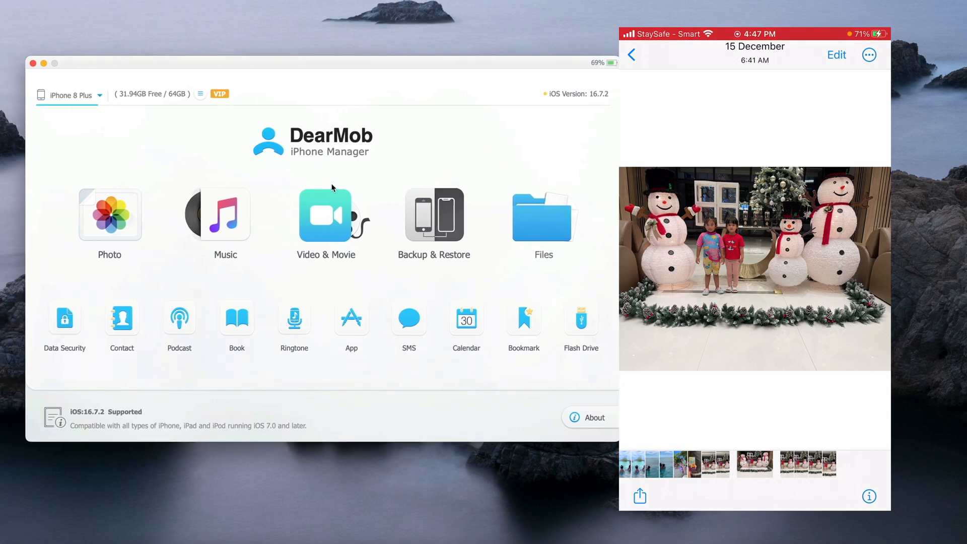
Close the iPhone mirror window and browse the DearMob home screen features
left_click(631, 54)
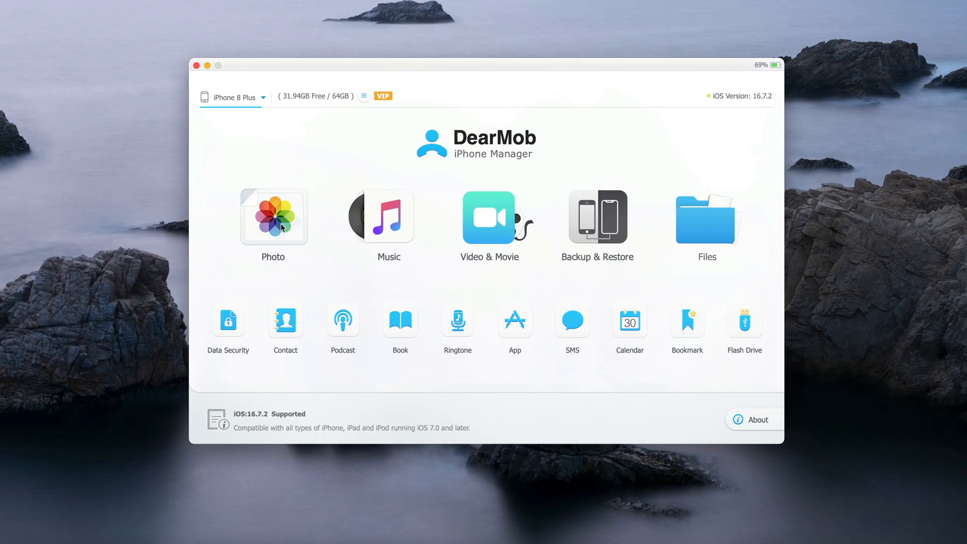
mouse_move(362, 198)
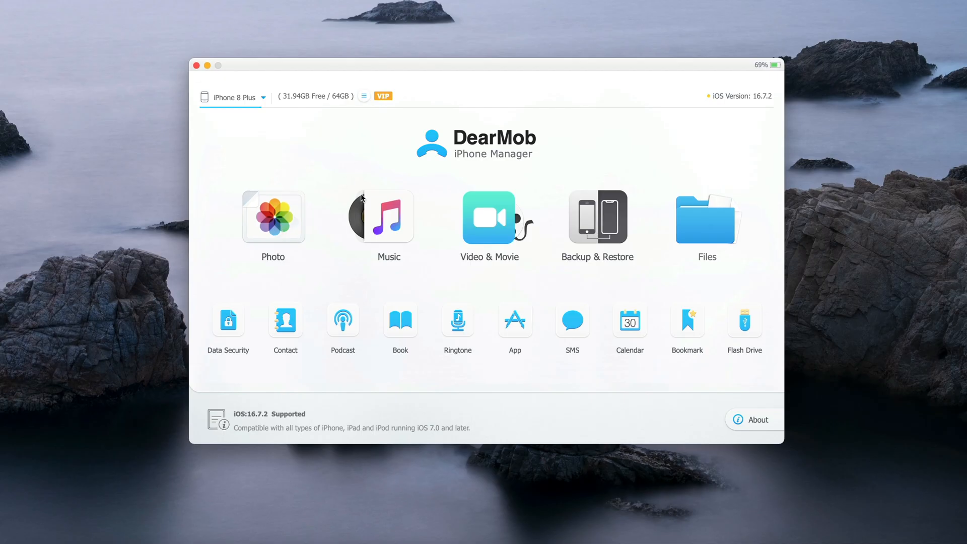
left_click(273, 217)
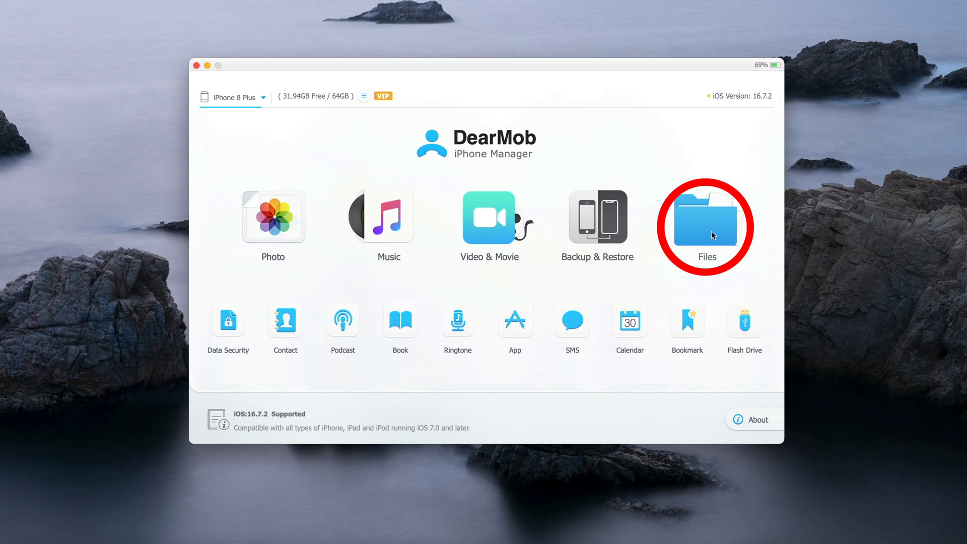
mouse_move(708, 230)
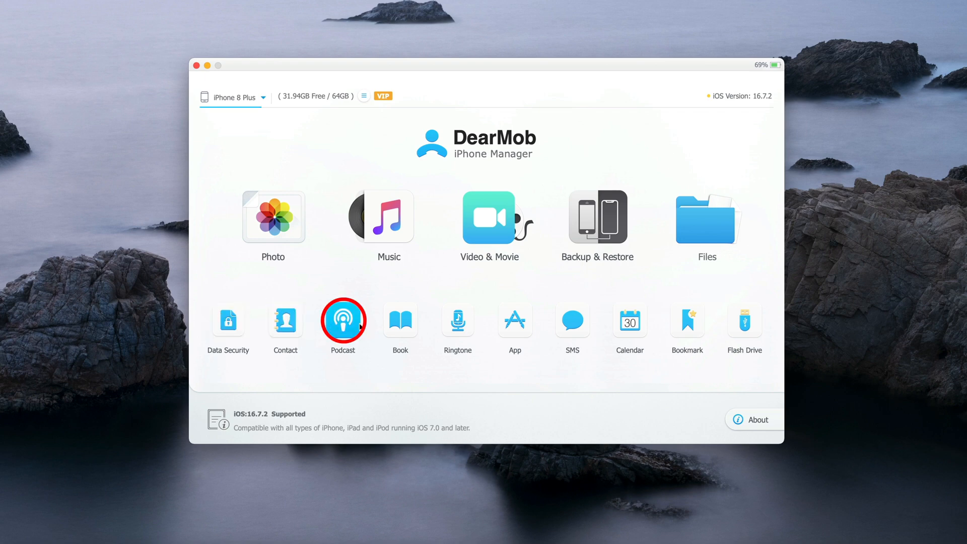
mouse_move(515, 321)
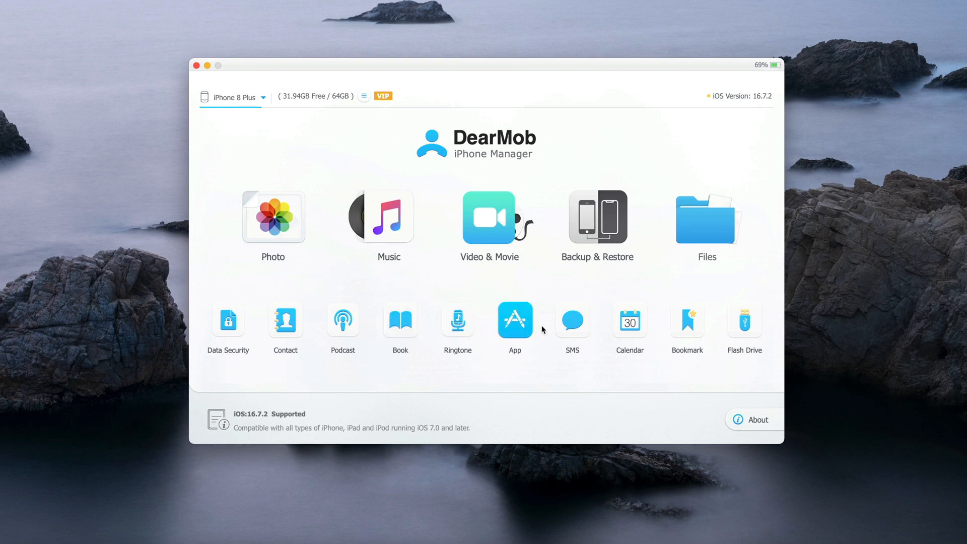
left_click(687, 321)
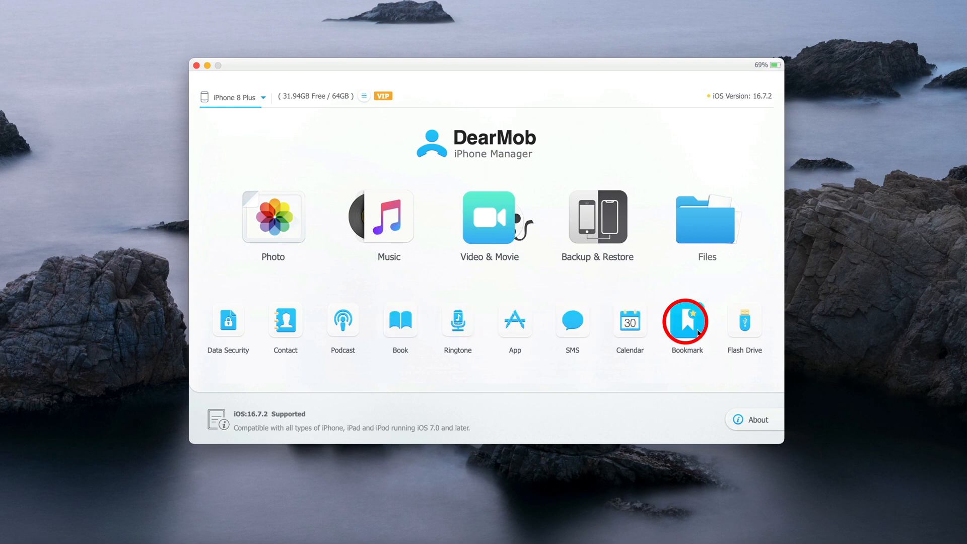
mouse_move(339, 344)
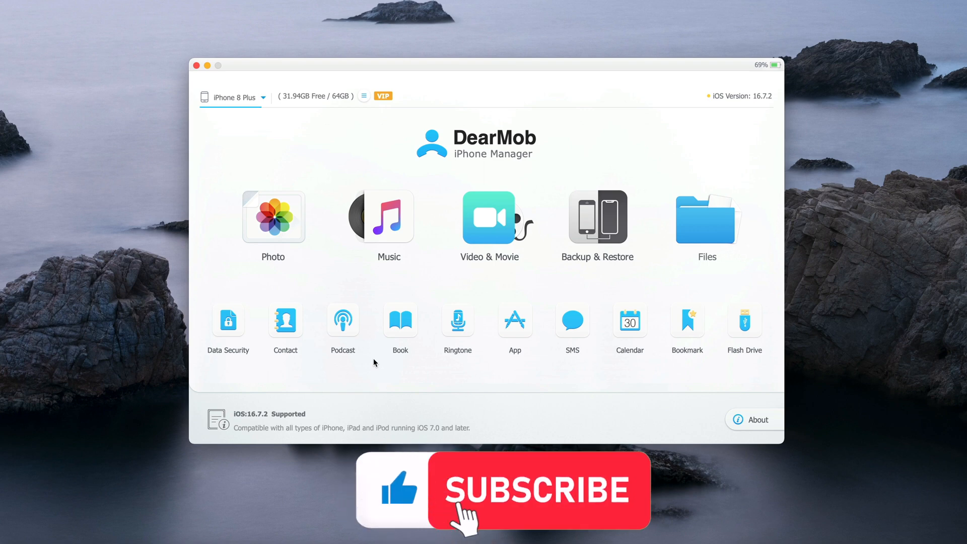
left_click(539, 490)
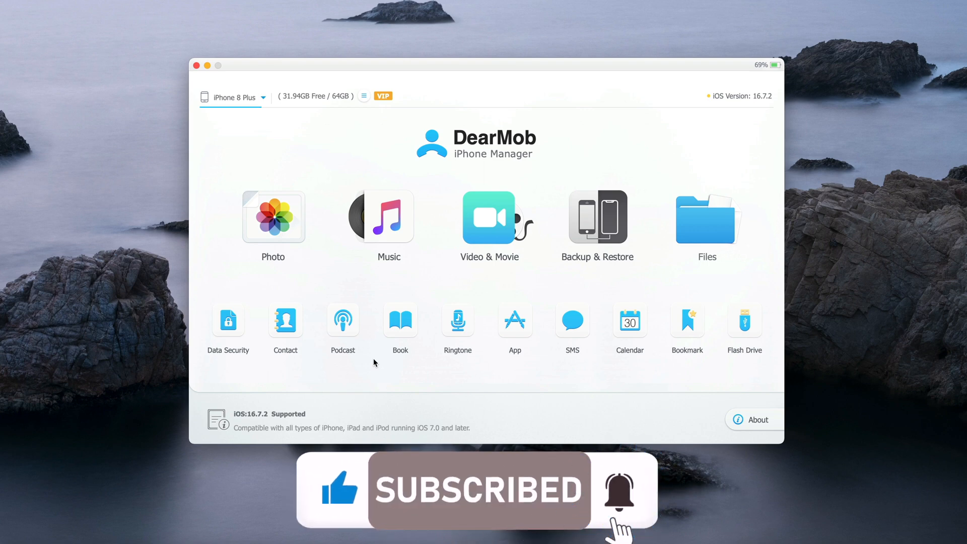